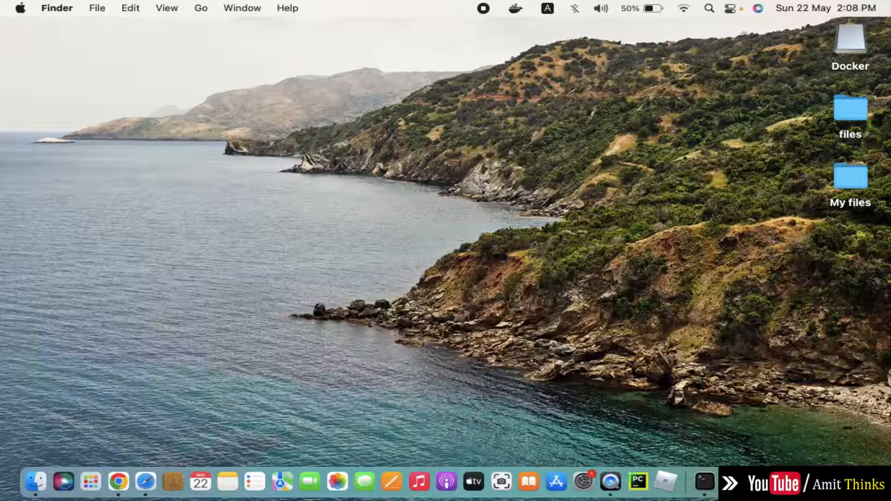
mouse_move(146, 482)
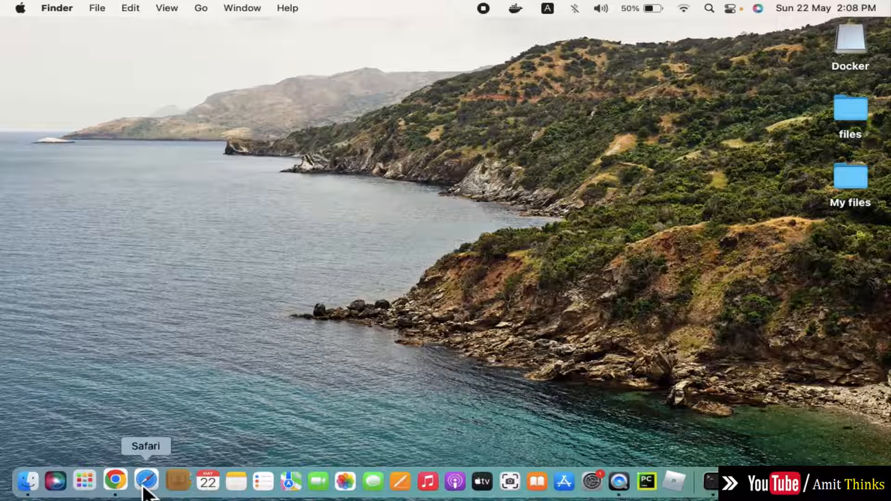
Launch Safari and run a Google search for 'python'.
left_click(146, 481)
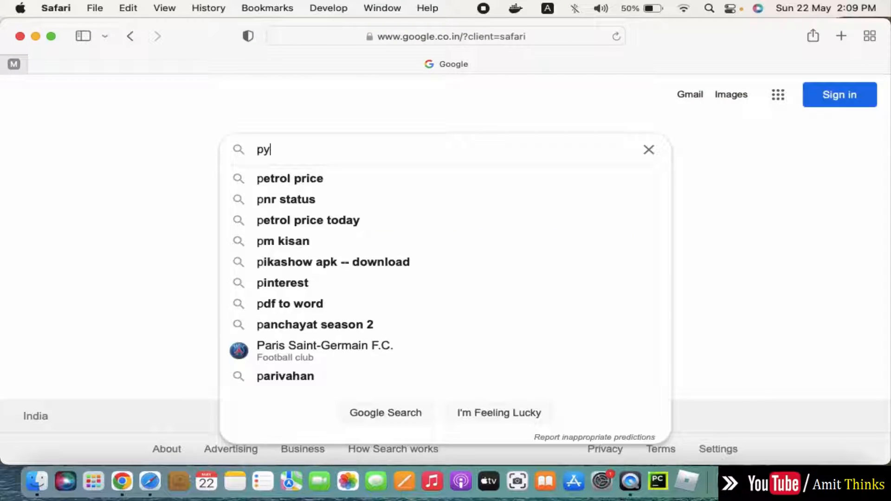
type("tho")
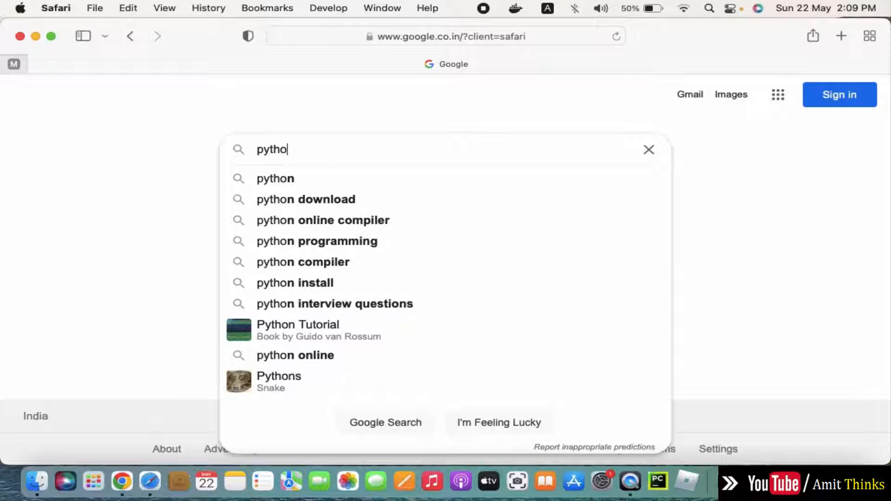
key("Return")
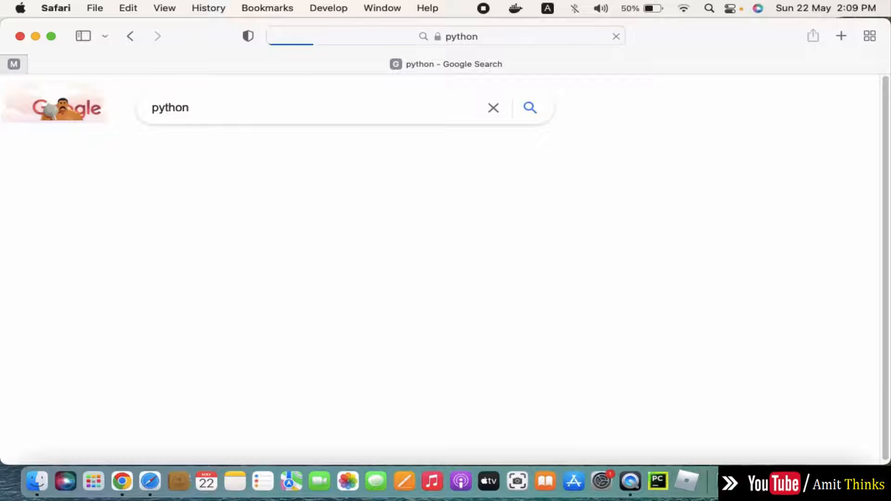
key("Return")
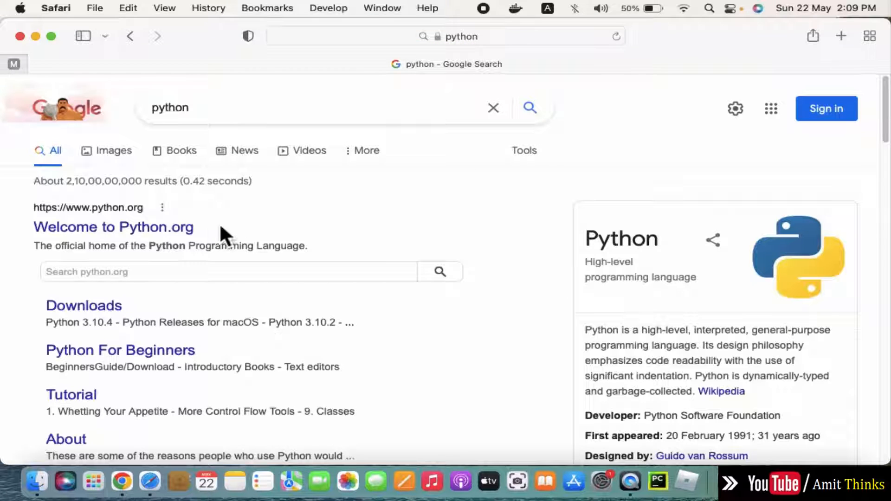
Download the Python 3.10.4 macOS installer from Python.org and show Safari's downloads list.
left_click(113, 226)
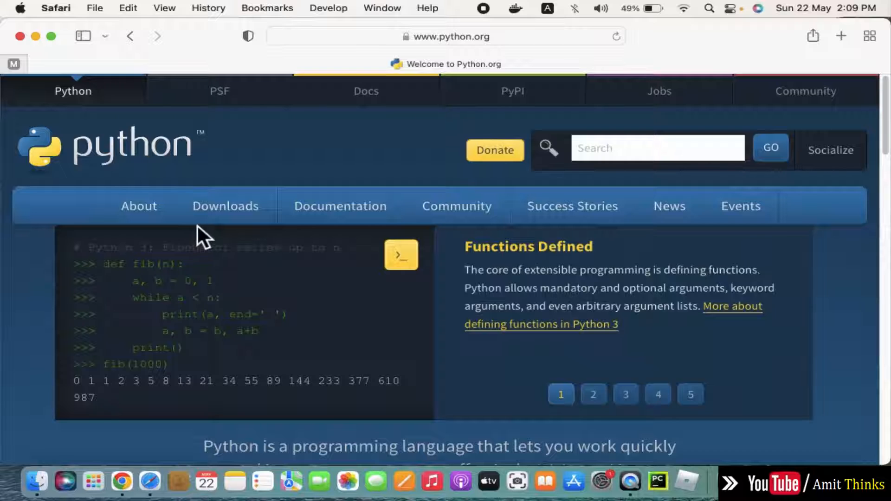
left_click(226, 206)
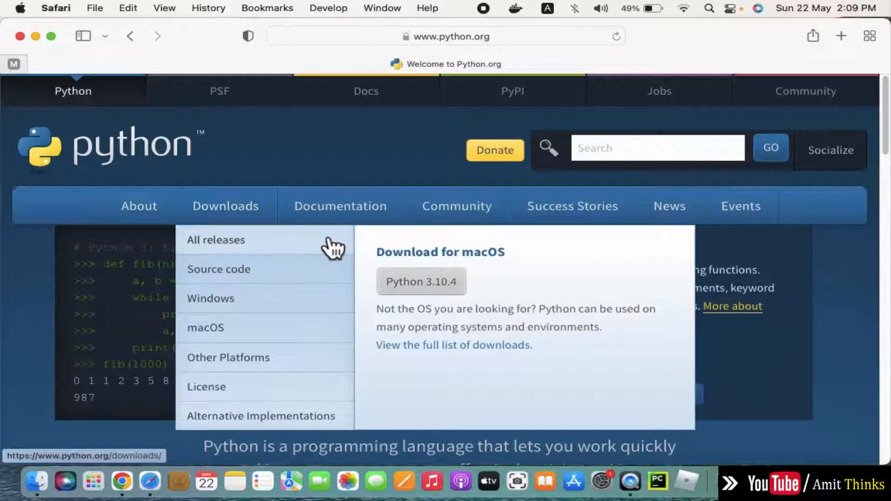
mouse_move(491, 266)
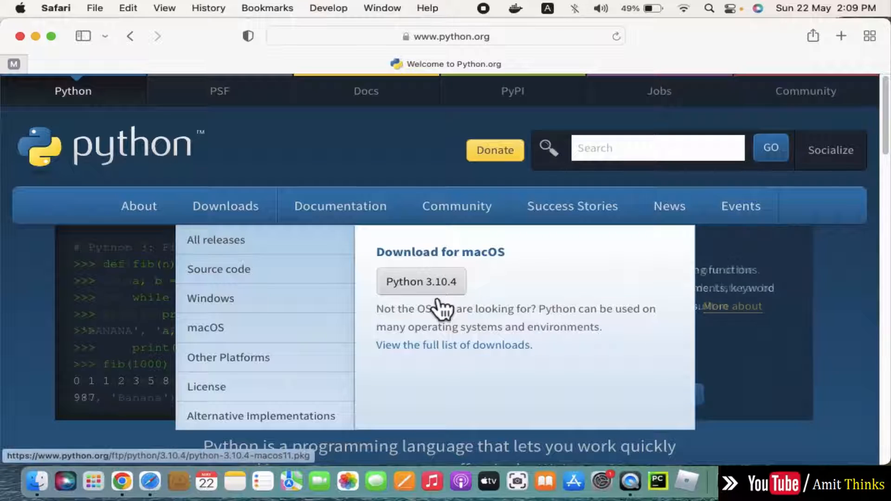
left_click(421, 282)
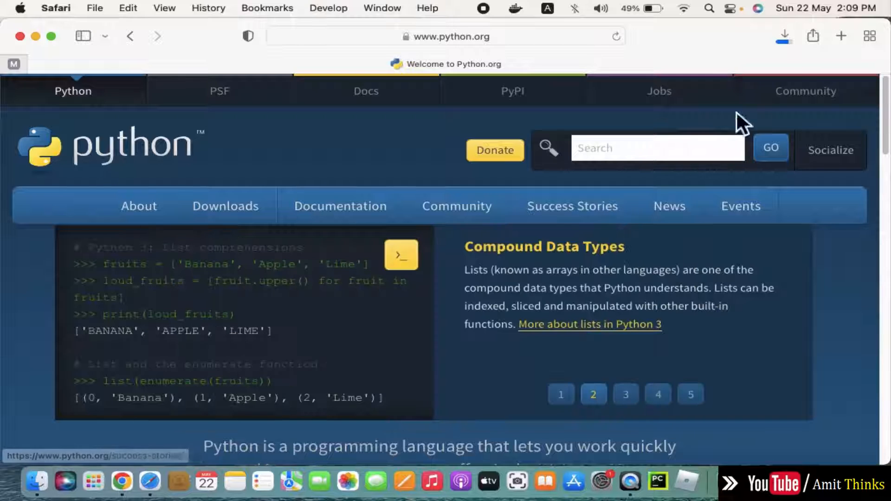
left_click(785, 36)
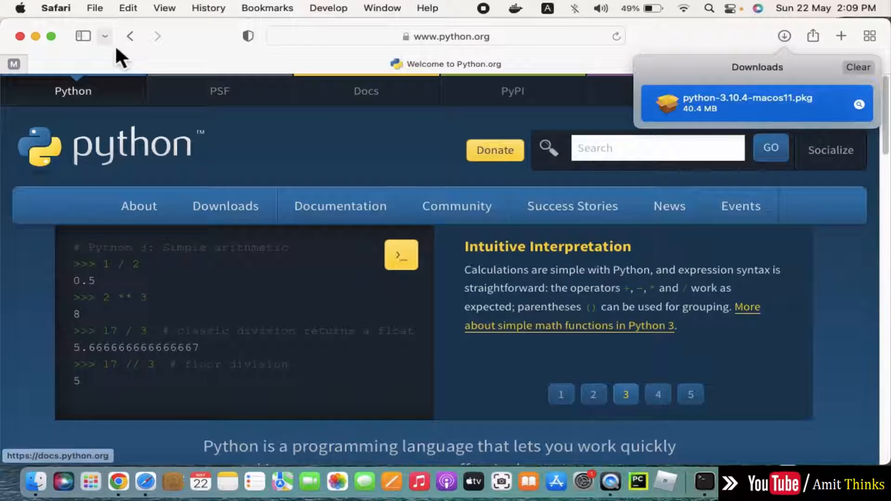
Open python-3.10.4-macos11.pkg, continue past Introduction and Read Me, and agree to the licence.
double_click(746, 103)
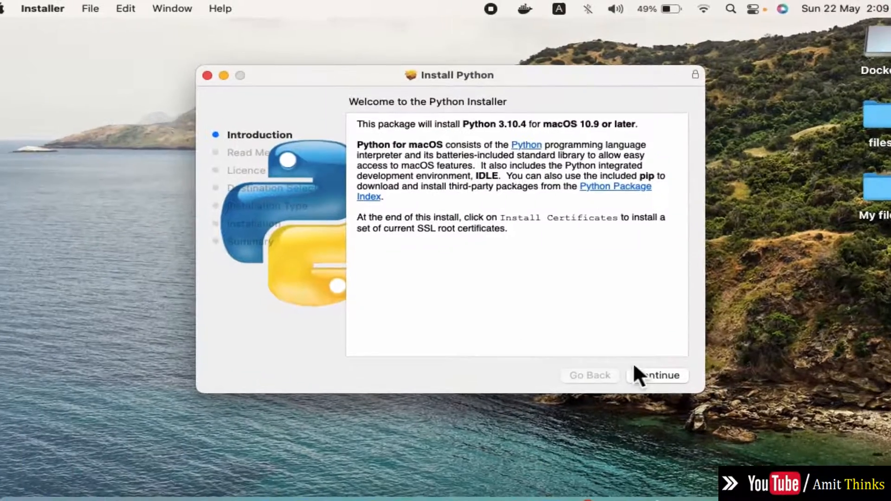
left_click(656, 375)
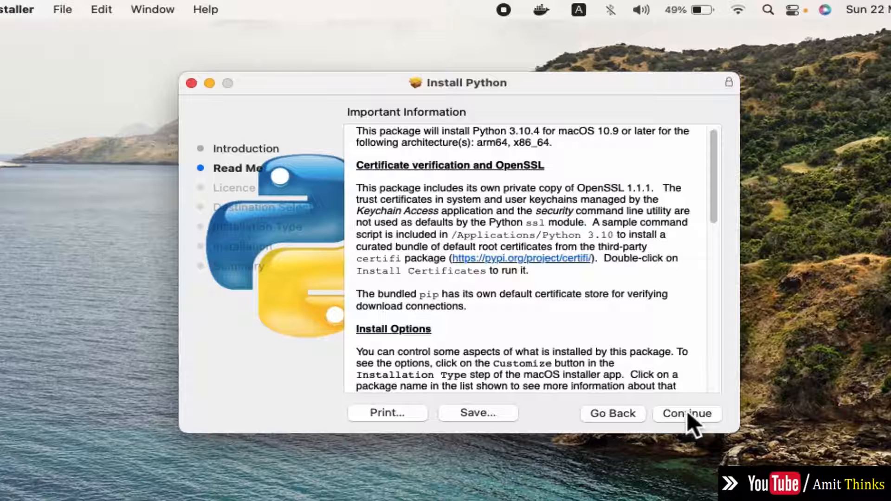
mouse_move(691, 434)
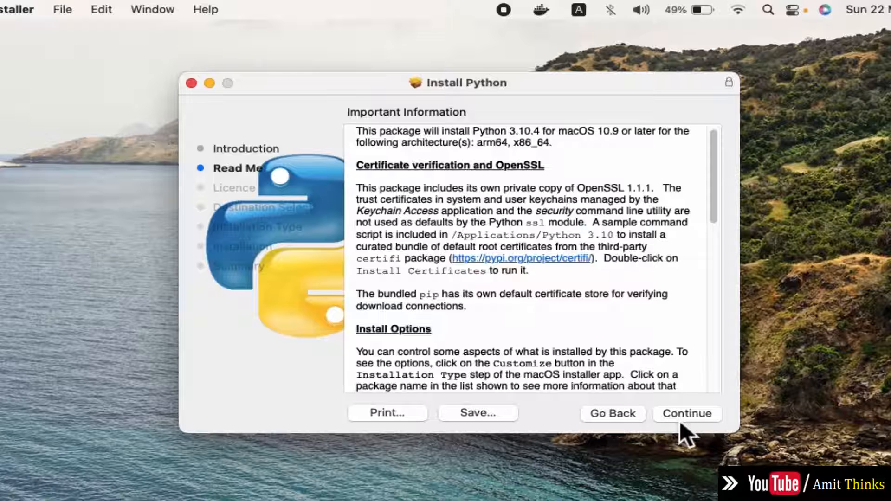
scroll("down", 3)
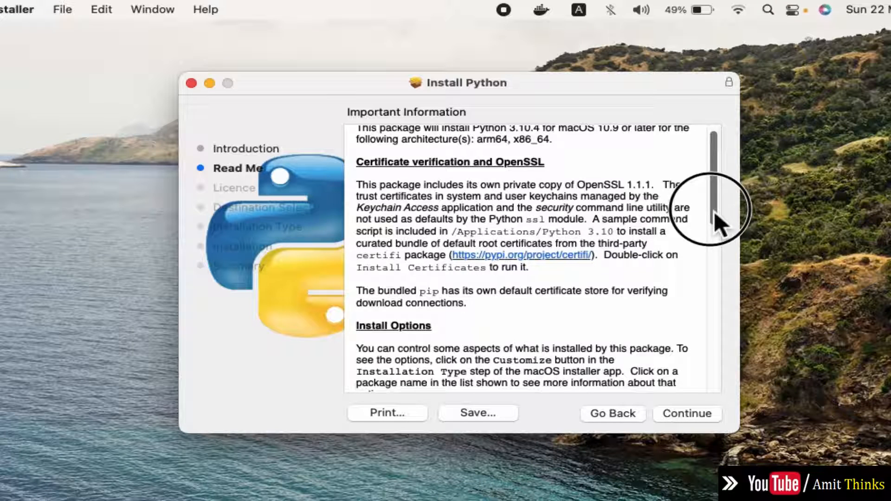
left_click(687, 413)
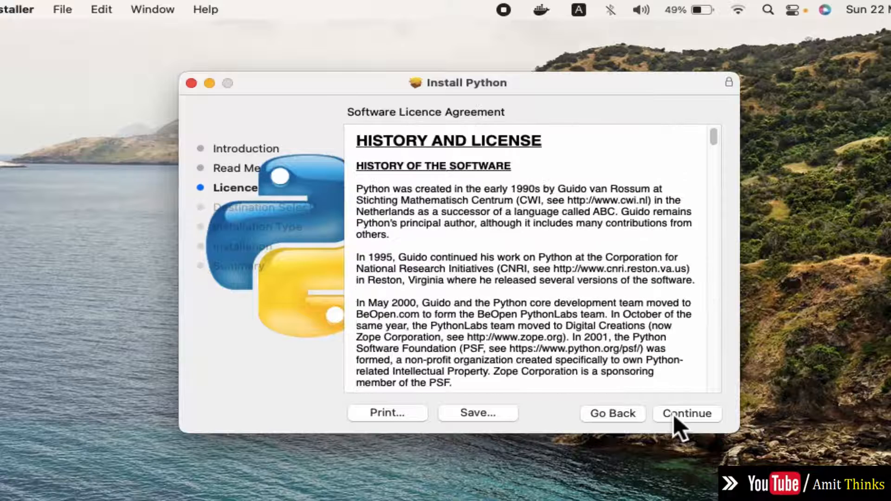
mouse_move(695, 423)
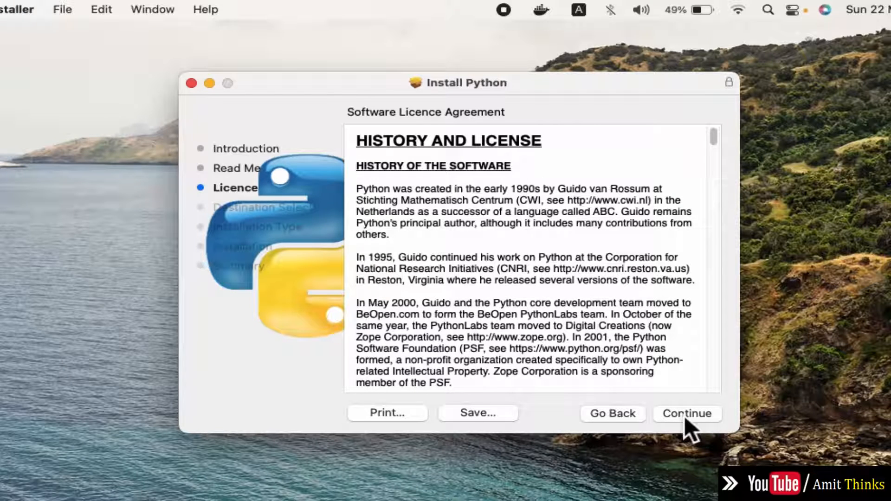
left_click(686, 413)
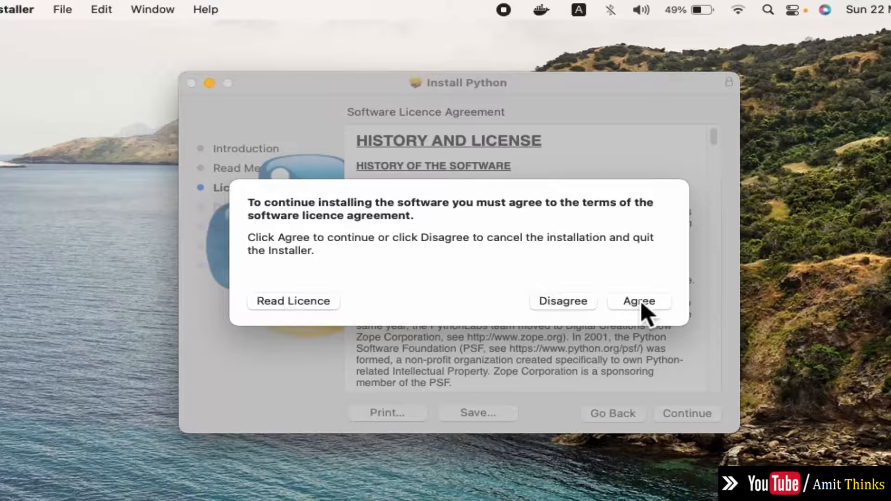
left_click(638, 301)
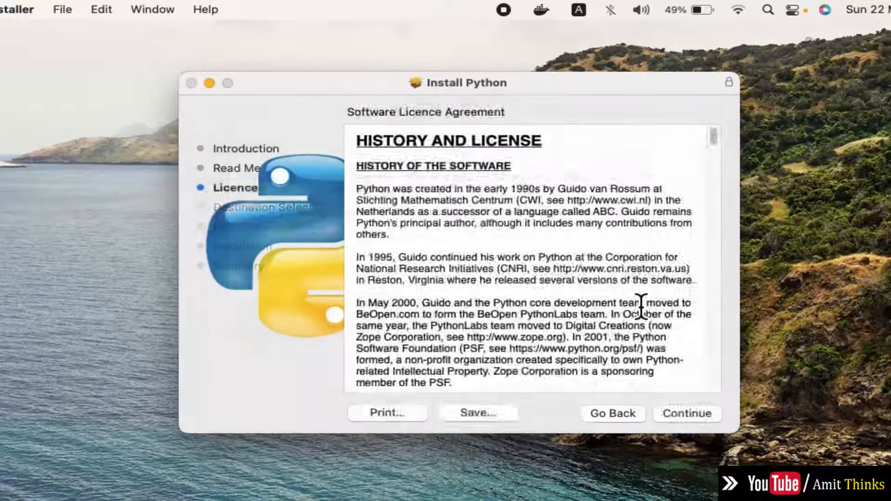
Authorise with the admin password, install Python 3.10.4, close the installer, and bring up Terminal.
left_click(686, 413)
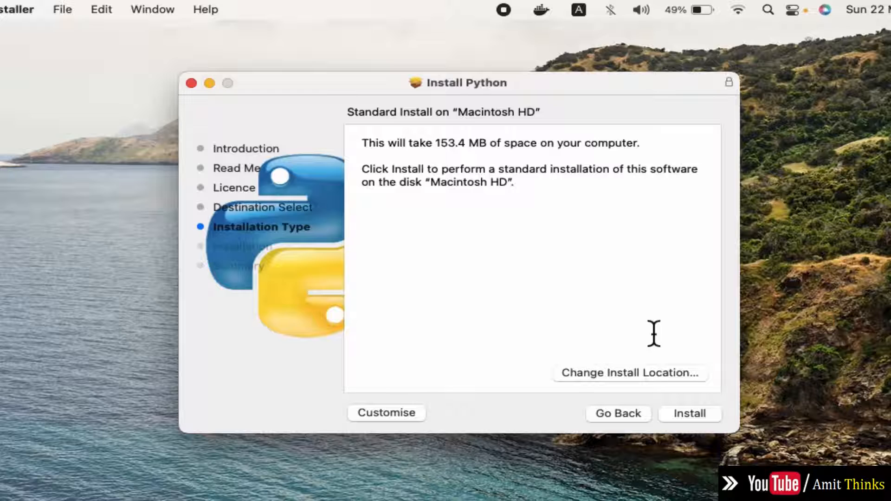
mouse_move(685, 387)
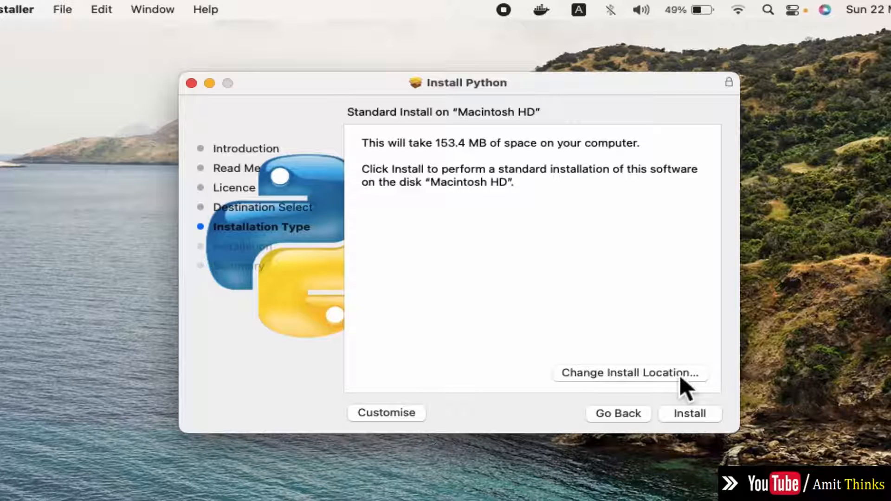
mouse_move(704, 428)
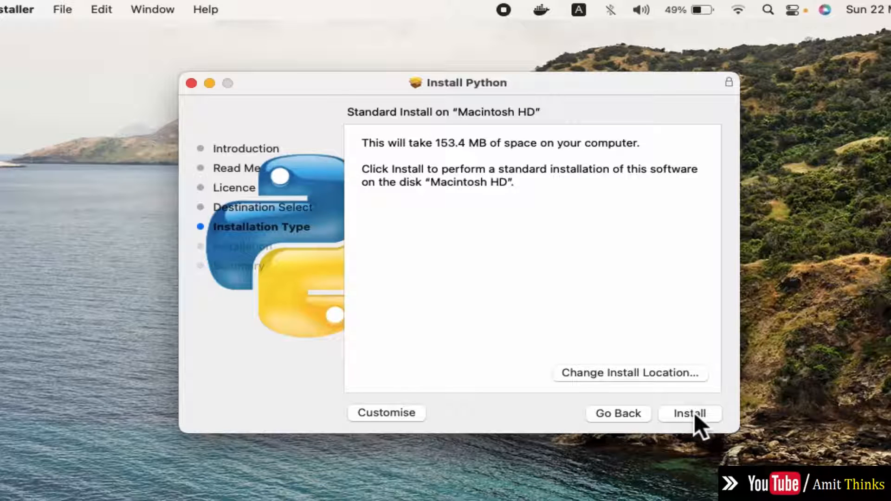
left_click(689, 413)
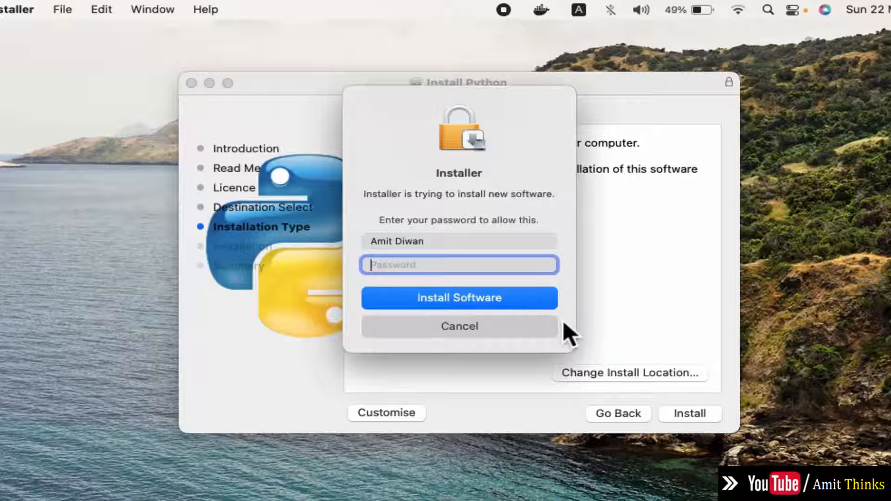
type("••••")
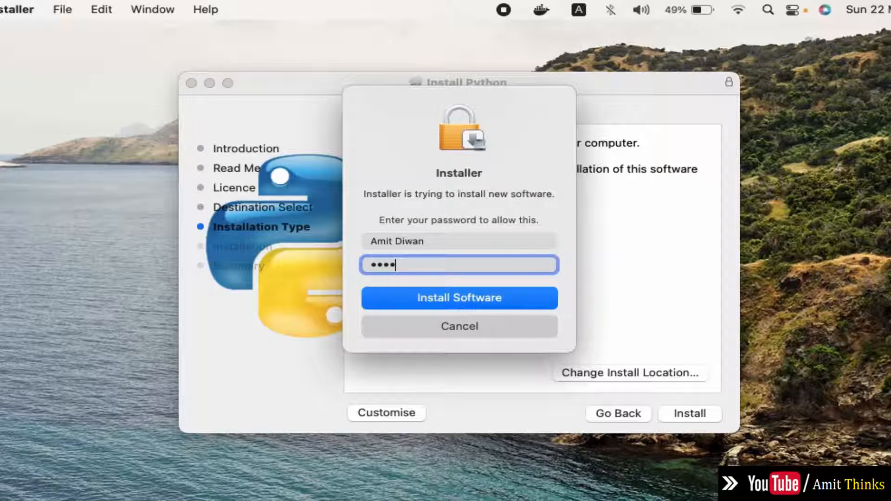
type("password")
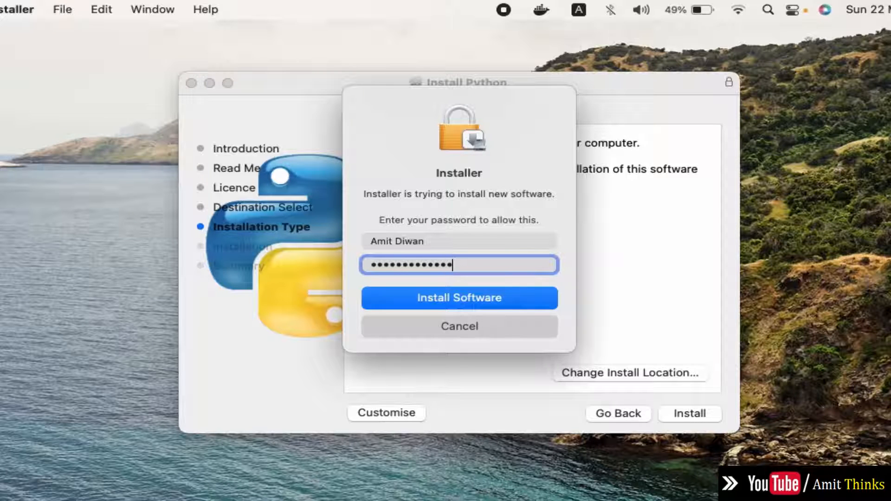
left_click(458, 298)
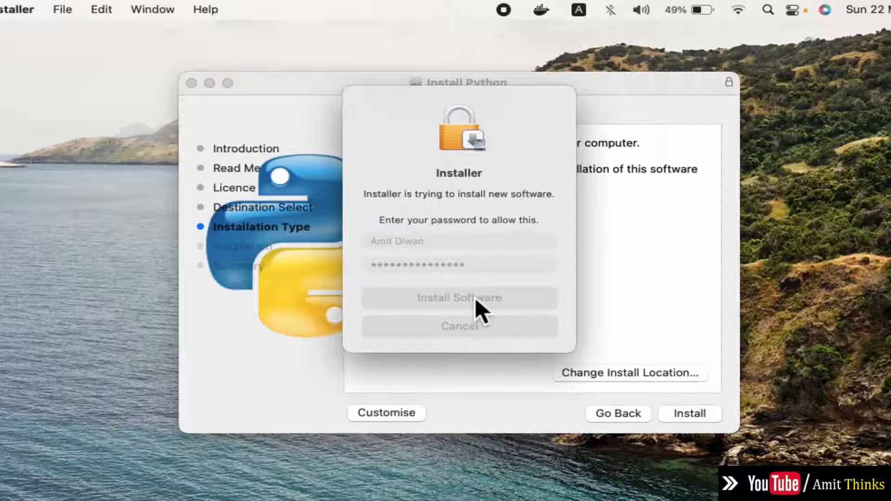
left_click(458, 297)
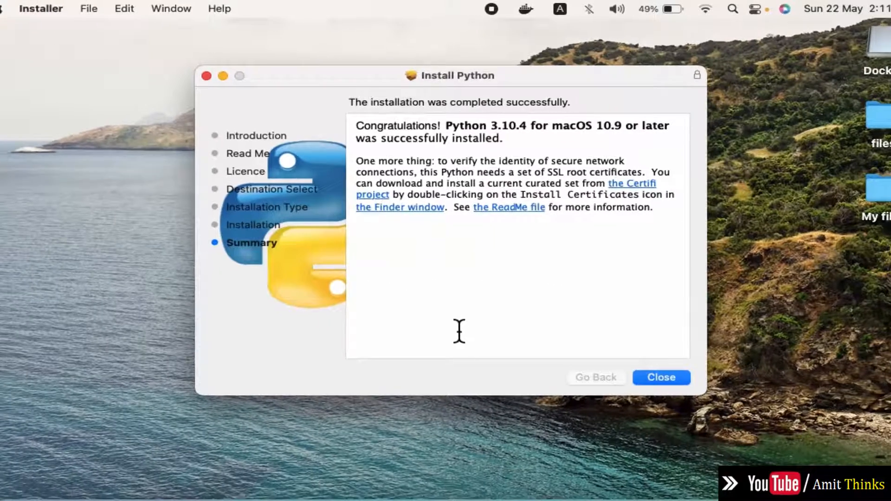
left_click(660, 377)
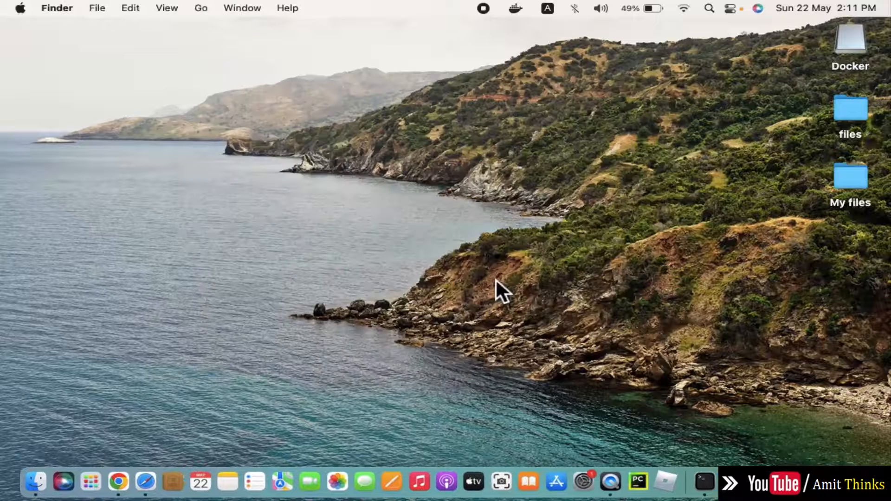
mouse_move(719, 17)
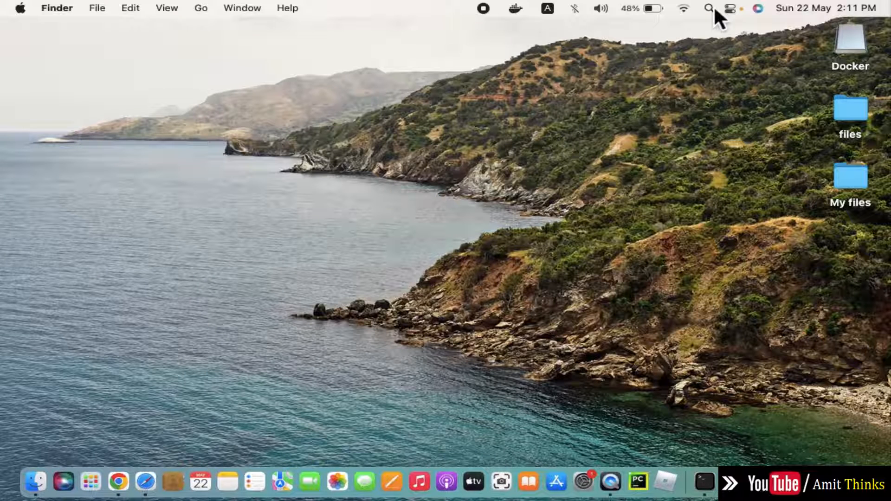
type("terminal")
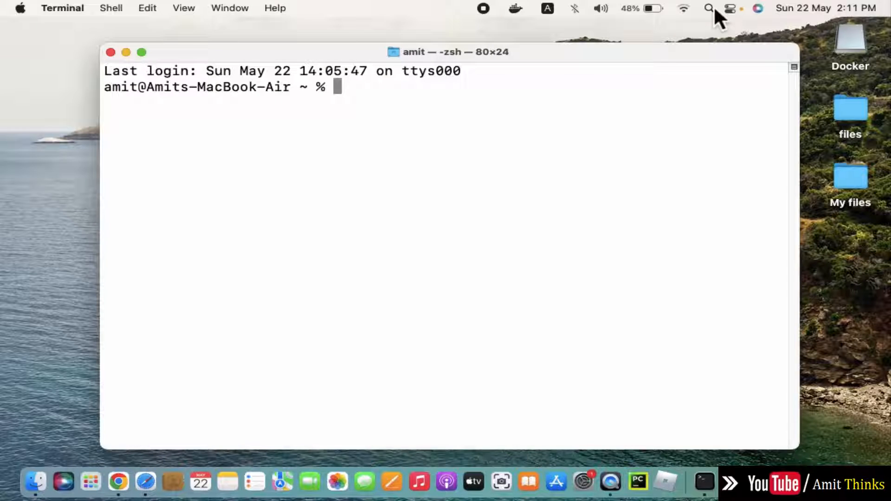
Run python3 --version to confirm Python 3.10.4 is installed.
type("python")
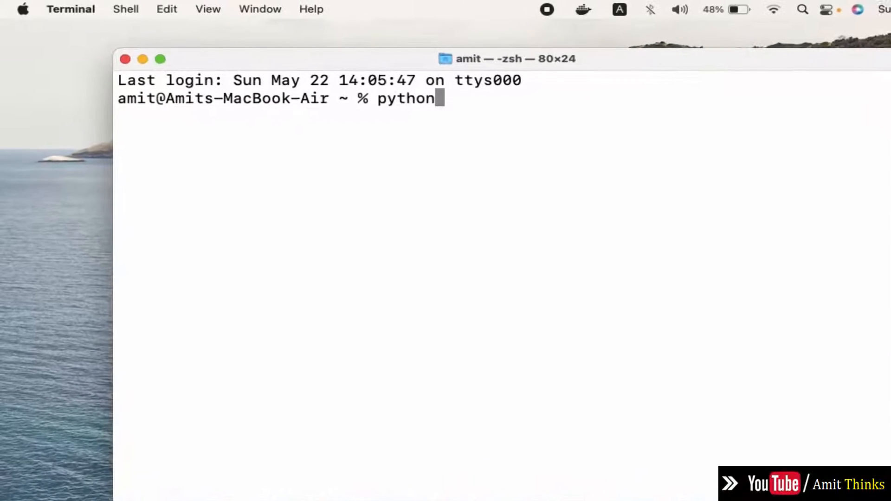
type("3 --versi")
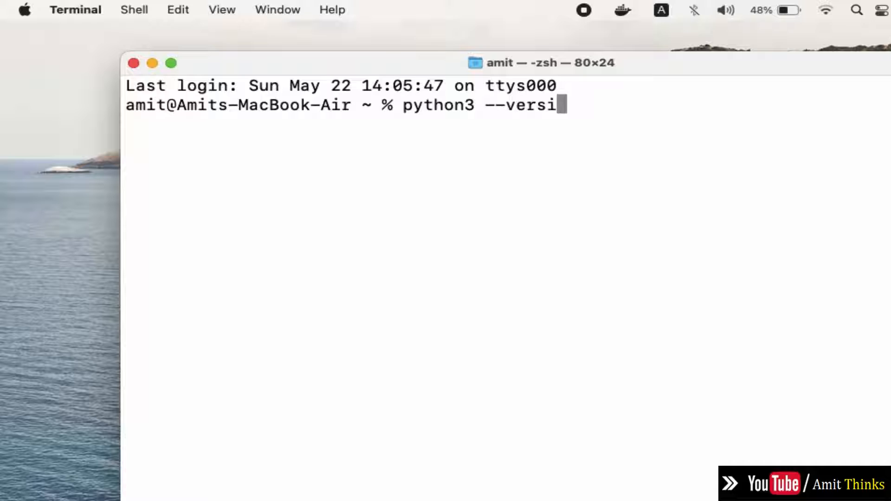
key("Return")
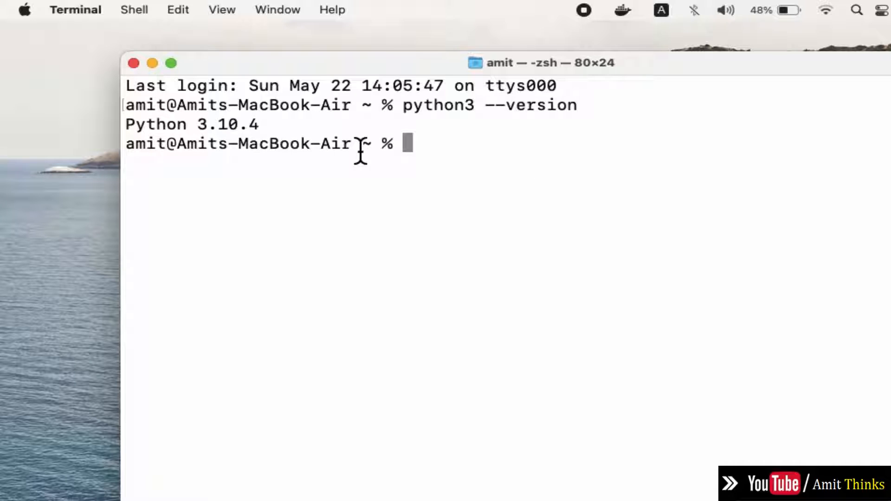
Run 'which python' and 'which python3' to locate the interpreters.
type("which pytho")
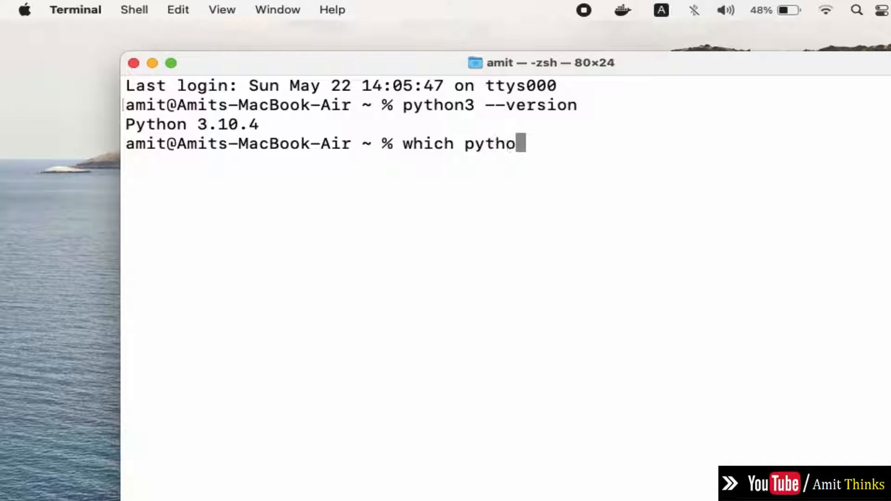
key("Return")
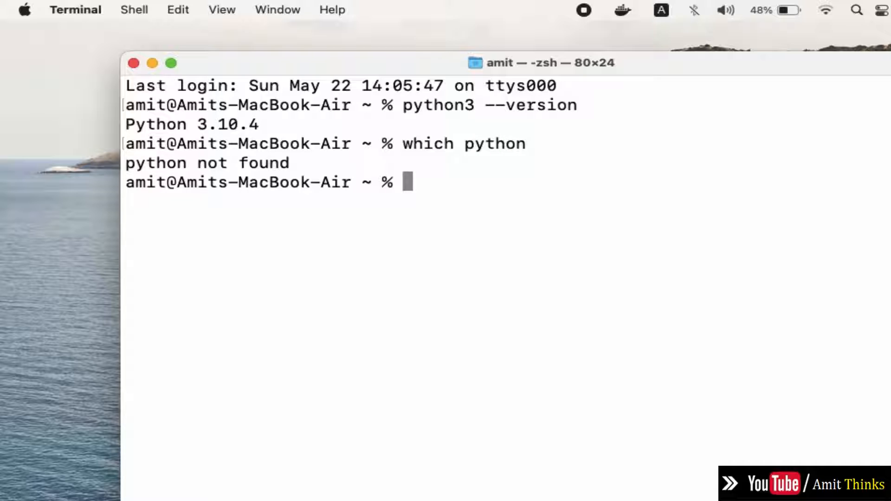
type("which")
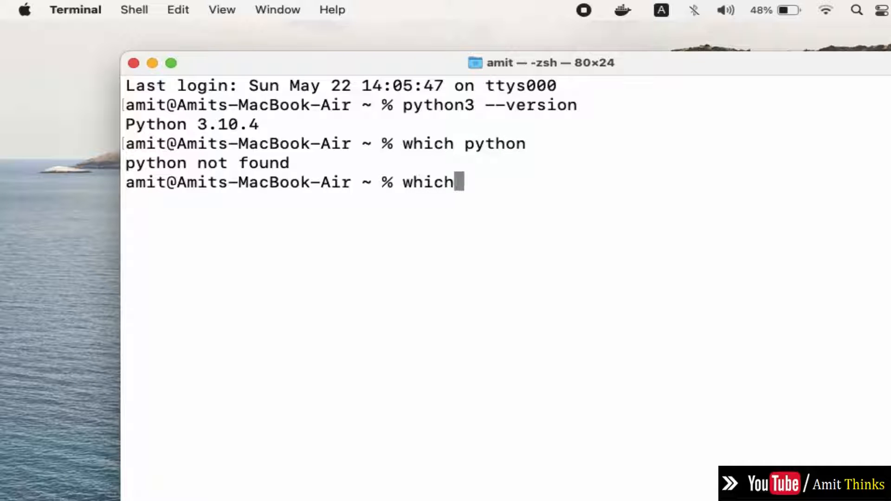
type("python3")
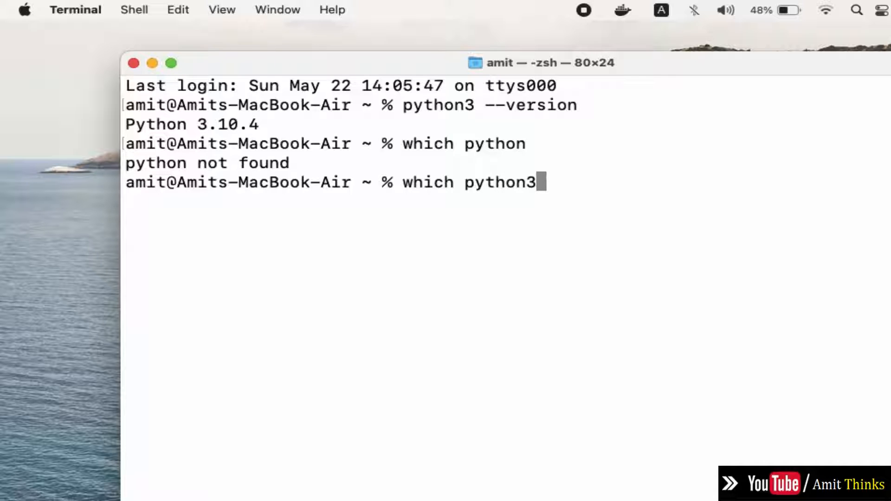
key("Return")
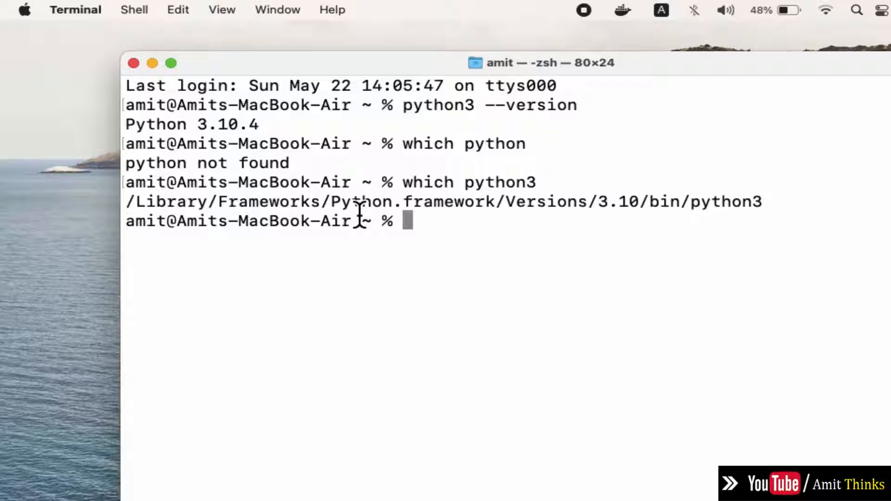
right_click(443, 201)
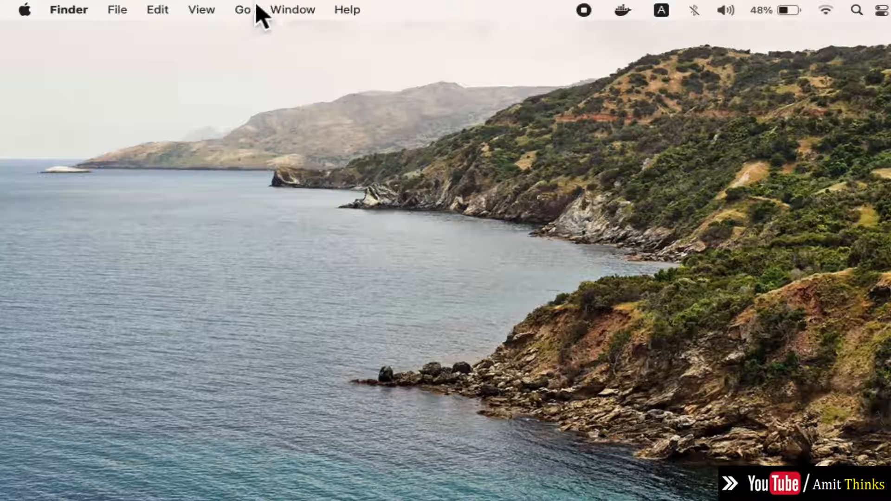
Use Go to Folder to open /Library/Frameworks/Python.framework/Versions/3.10/bin/ in Finder.
left_click(241, 10)
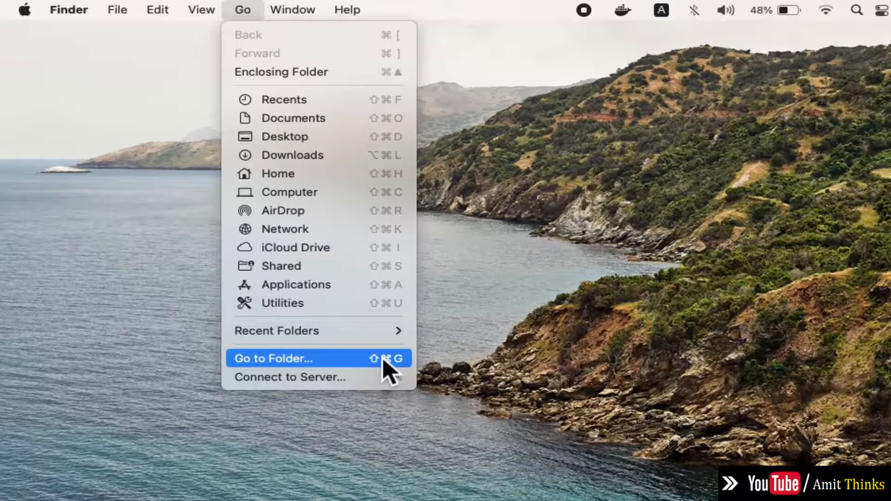
left_click(272, 358)
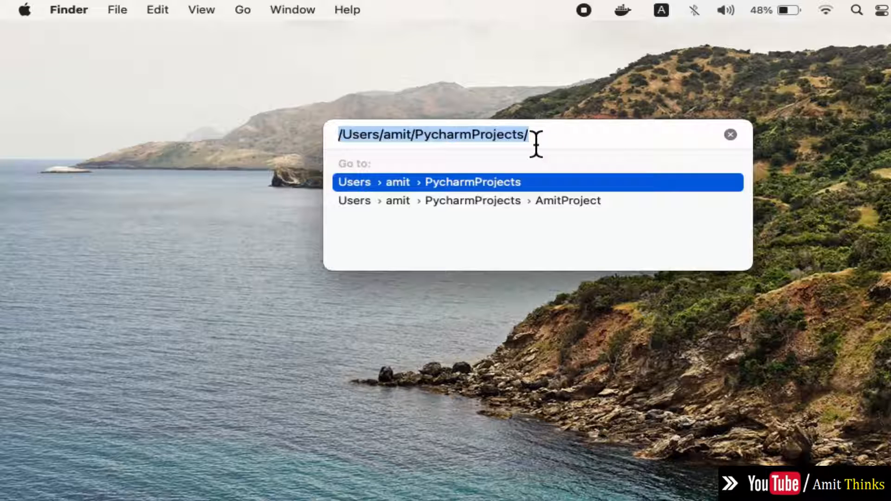
type("/Library/Frameworks/Python.framework/Versions/3.10/bin/python3")
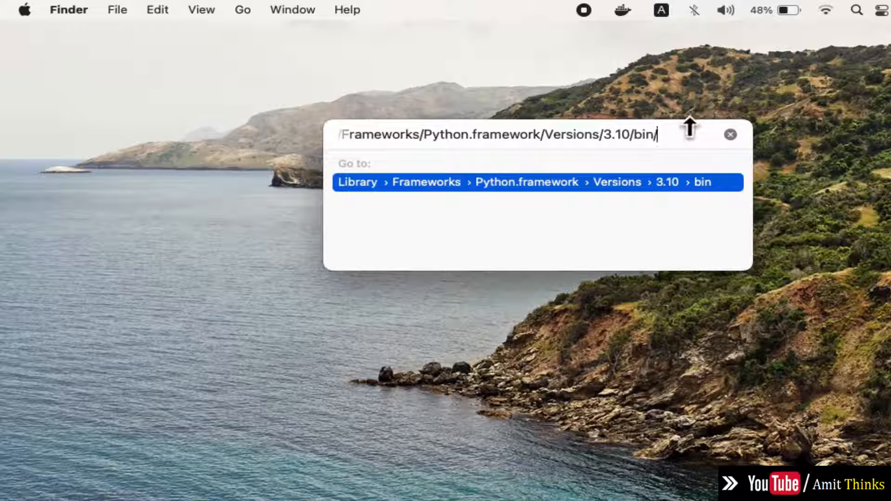
key("Return")
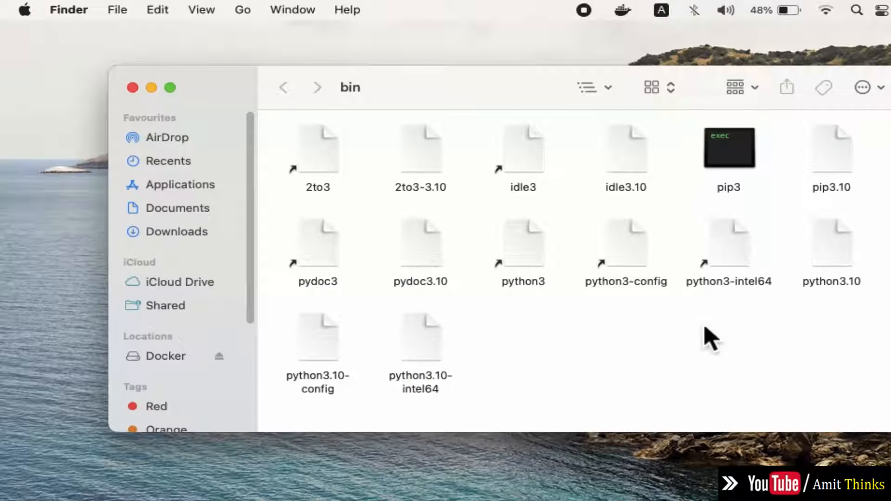
mouse_move(486, 157)
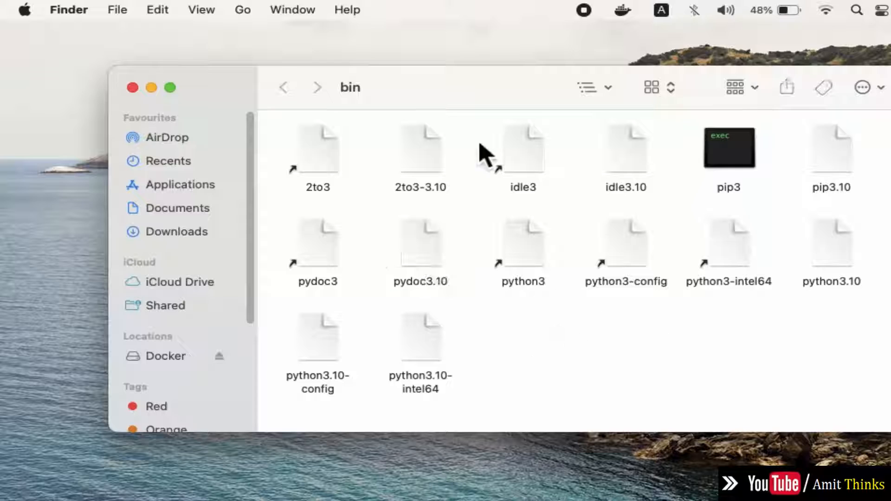
mouse_move(117, 89)
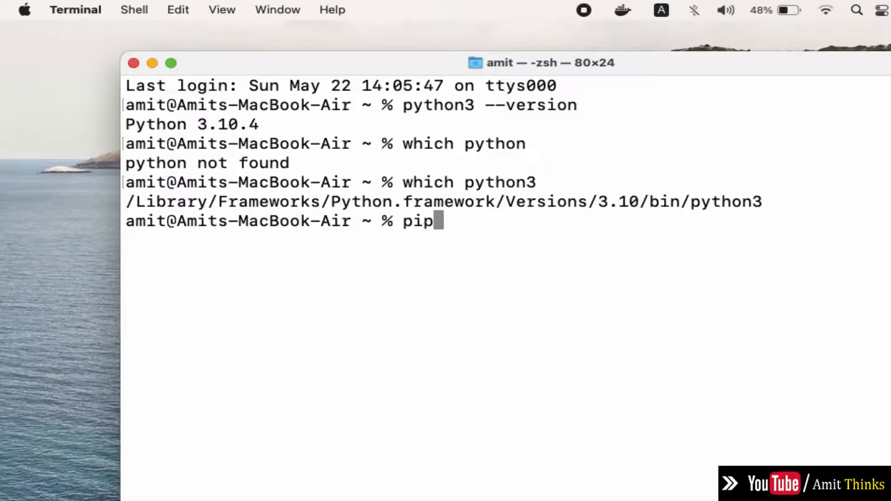
Run pip3 --version in Terminal to check the installed pip version.
type("3 --")
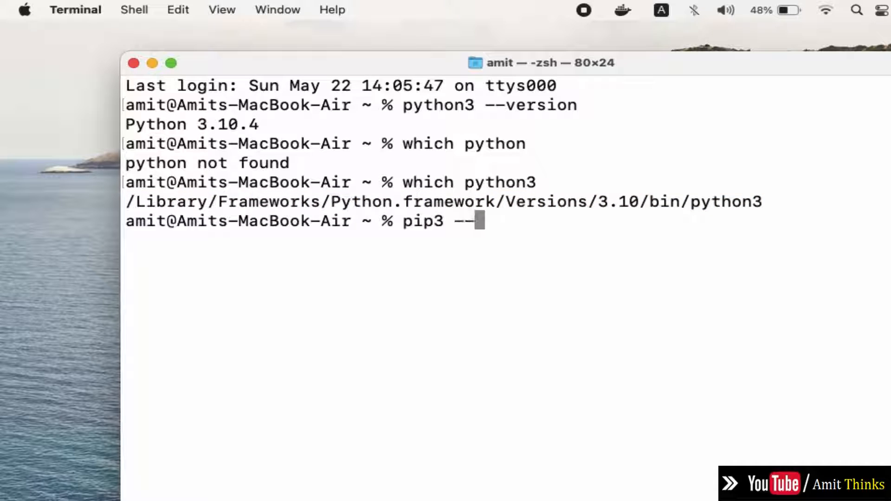
type("version")
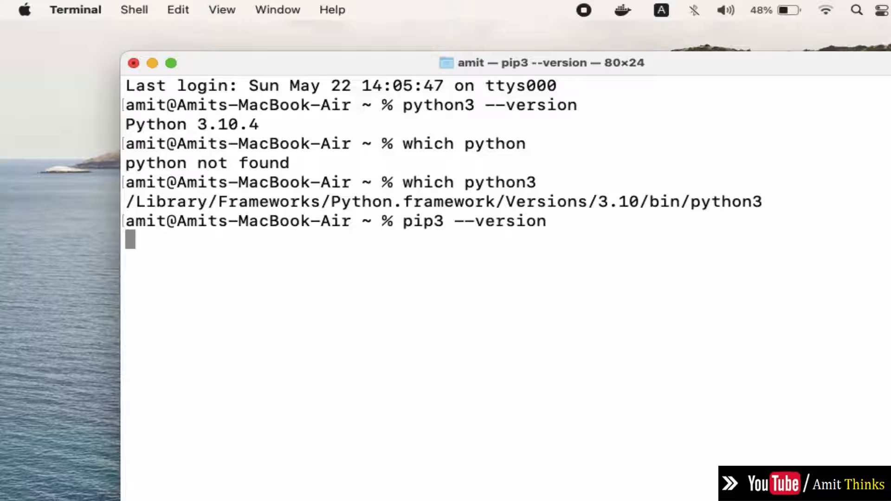
key("Return")
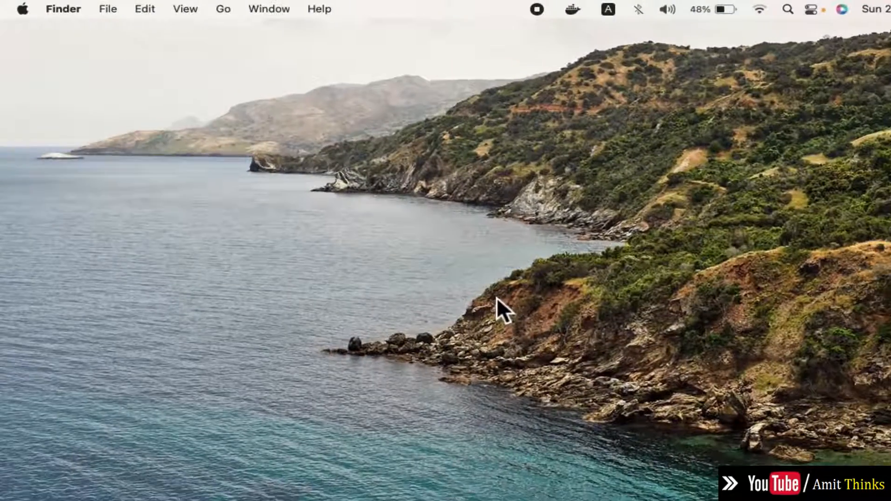
Open Launchpad and search for 'idle' to find and launch IDLE.
left_click(87, 481)
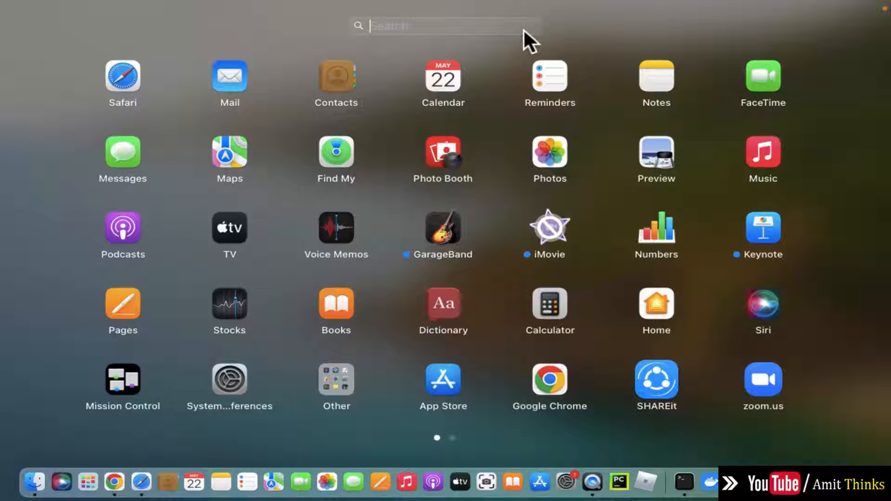
type("i")
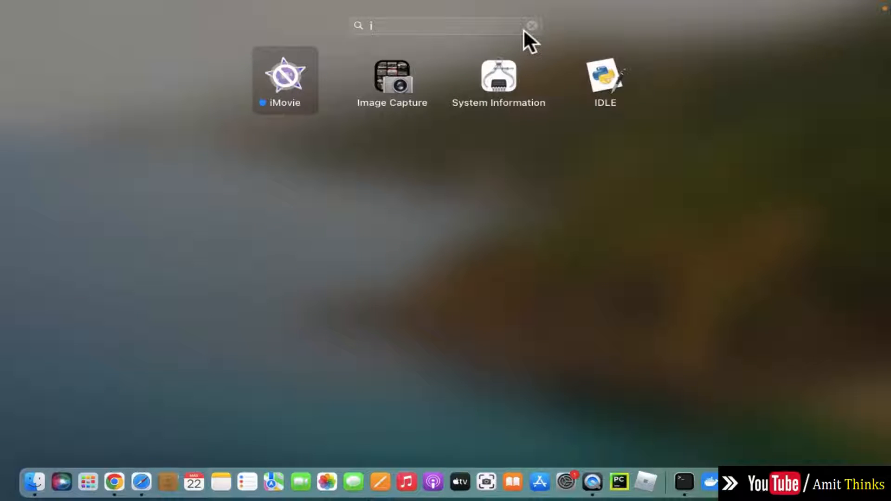
type("dl")
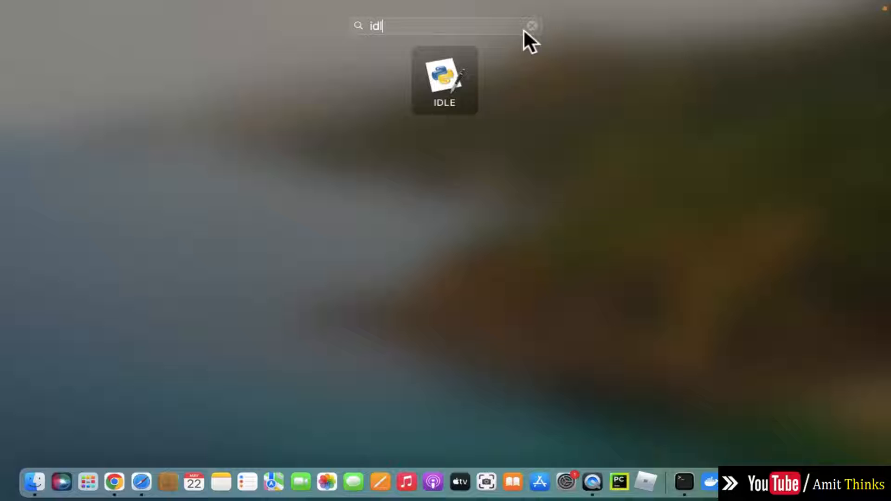
type("e")
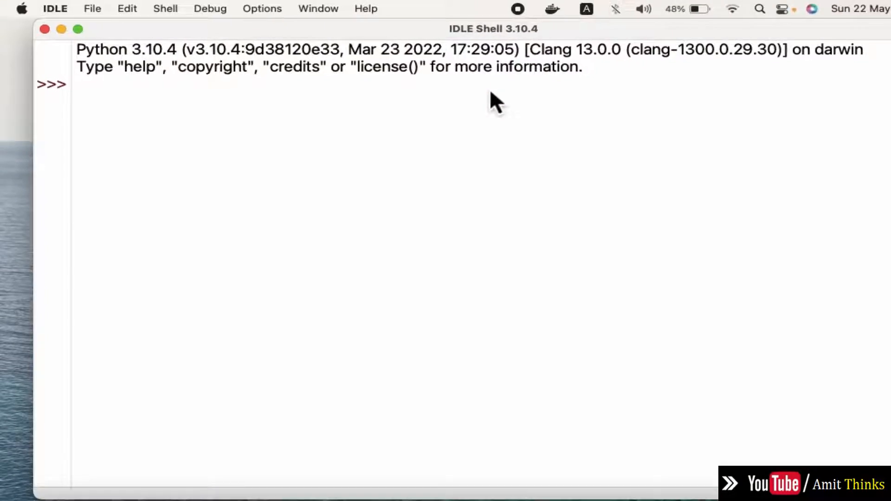
Run a print() statement with a short string message at the IDLE >>> prompt.
type("pri")
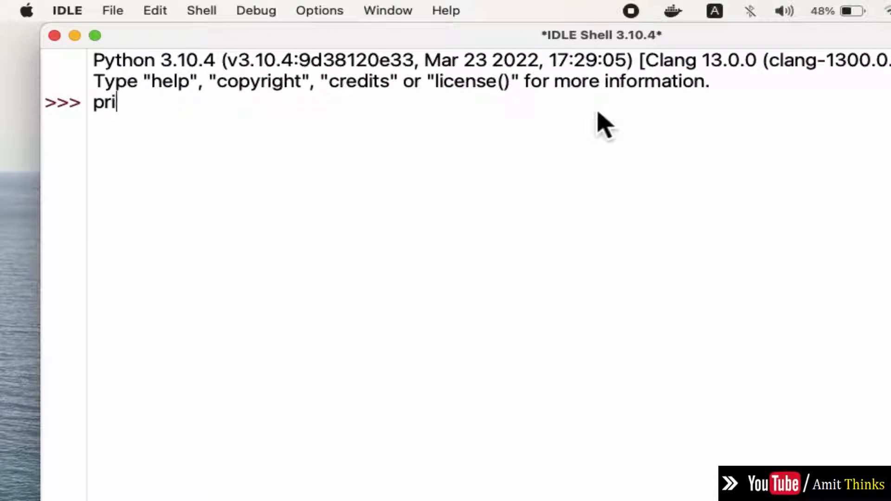
type("nt(\"A")
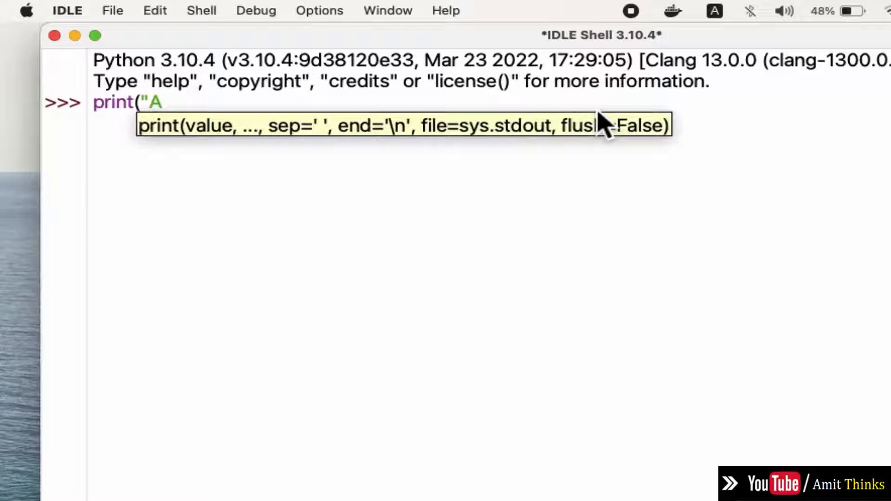
type("mit...\"")
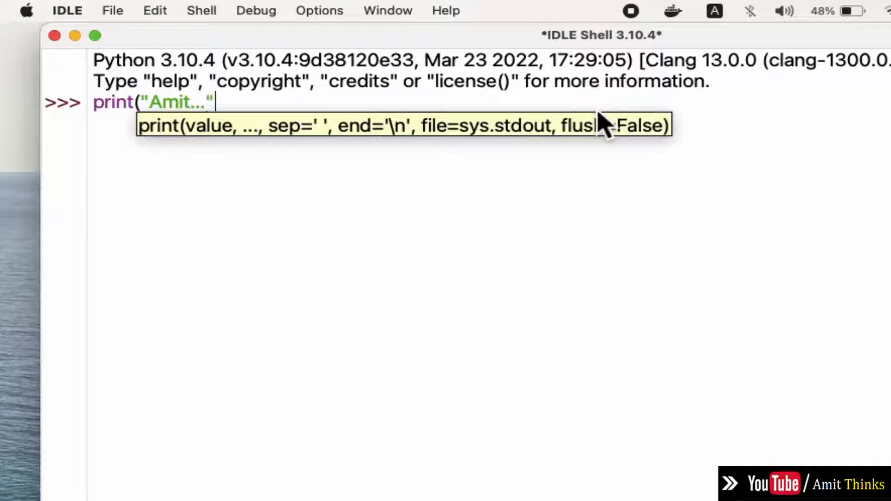
type(")")
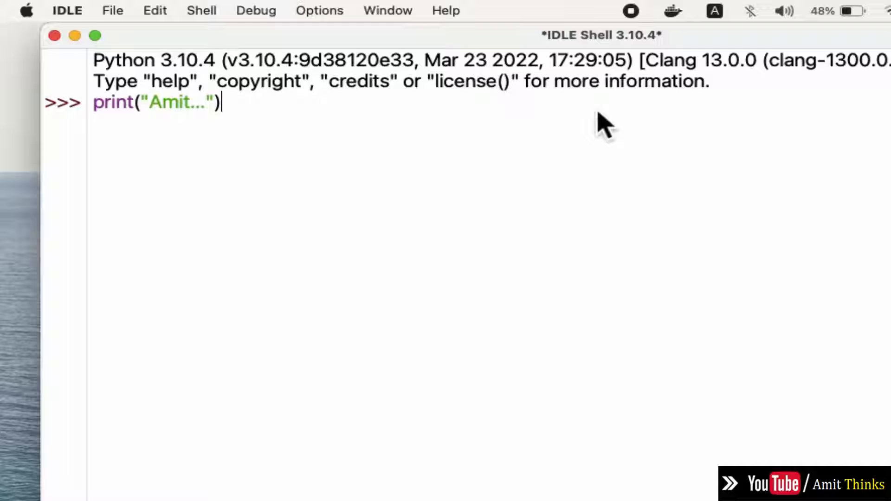
key("Return")
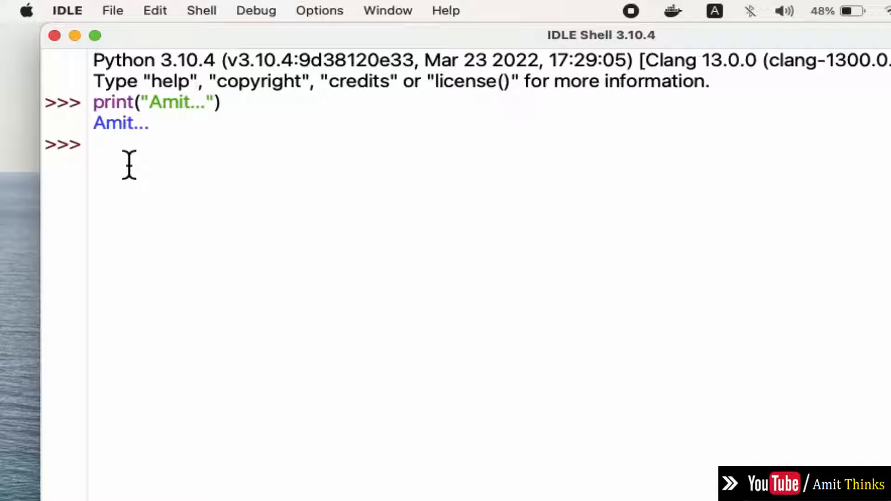
left_click(113, 10)
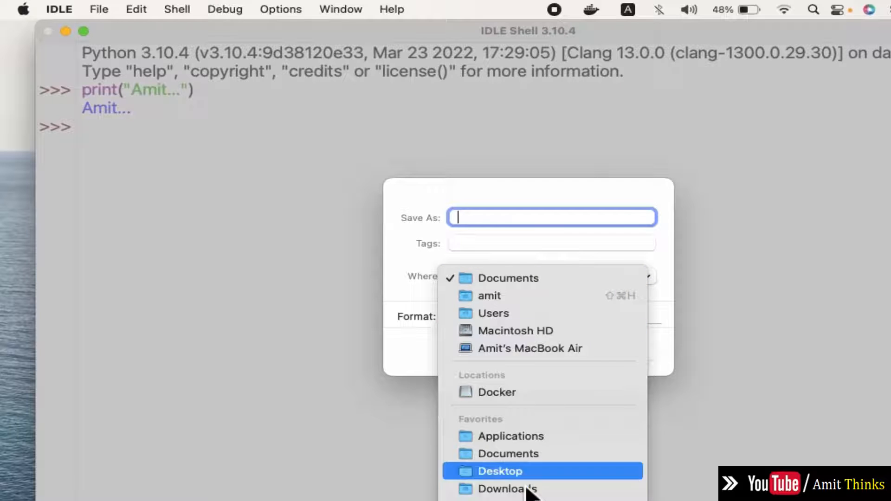
Choose Desktop, save the file as demo.py, and close the IDLE shell window.
left_click(499, 470)
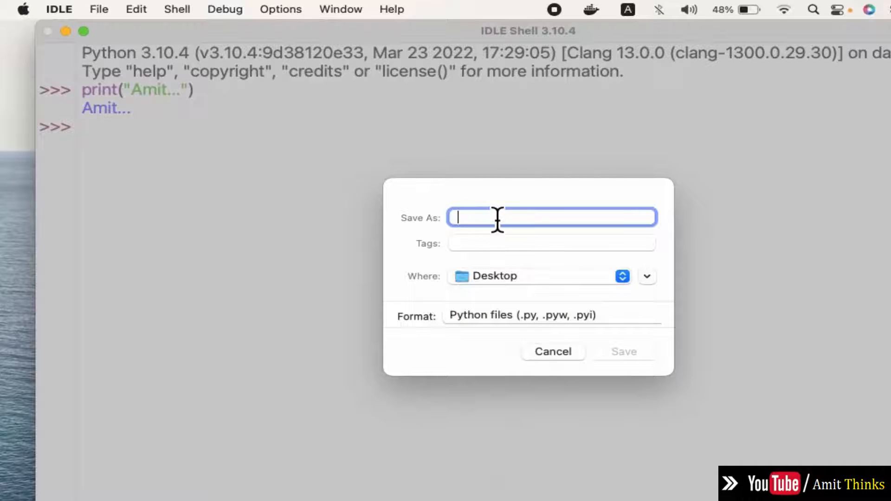
type("demo.p")
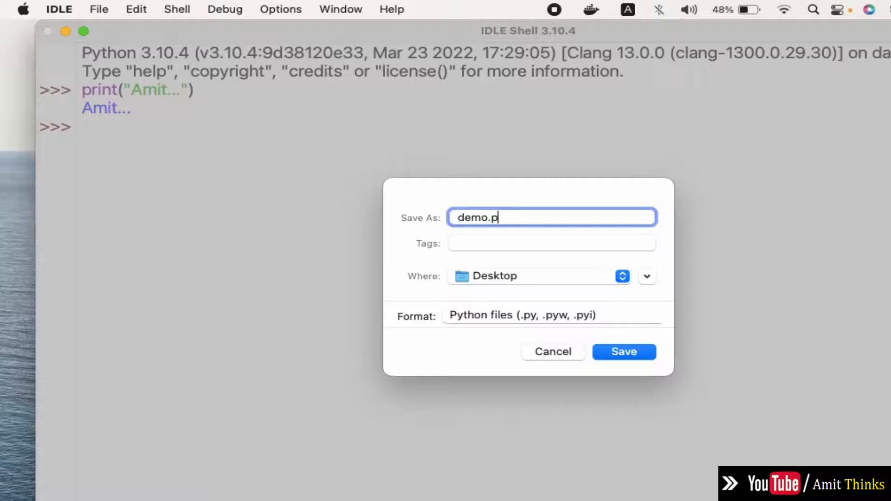
type("y")
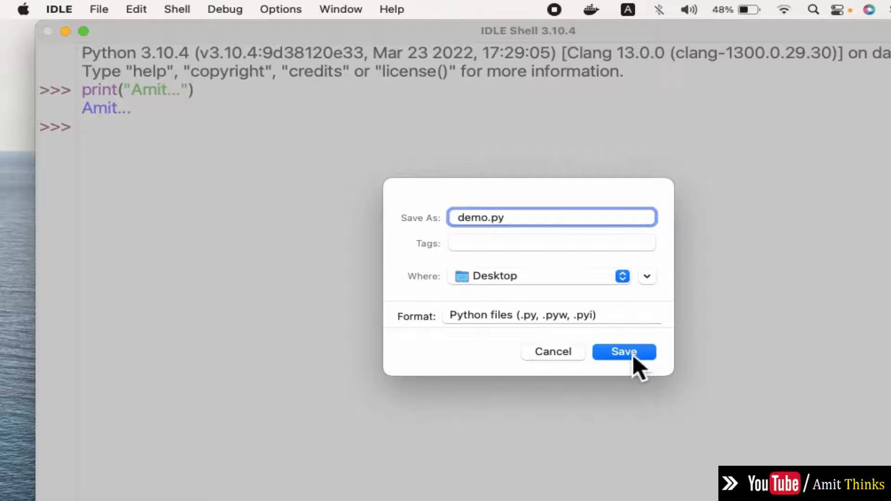
mouse_move(544, 329)
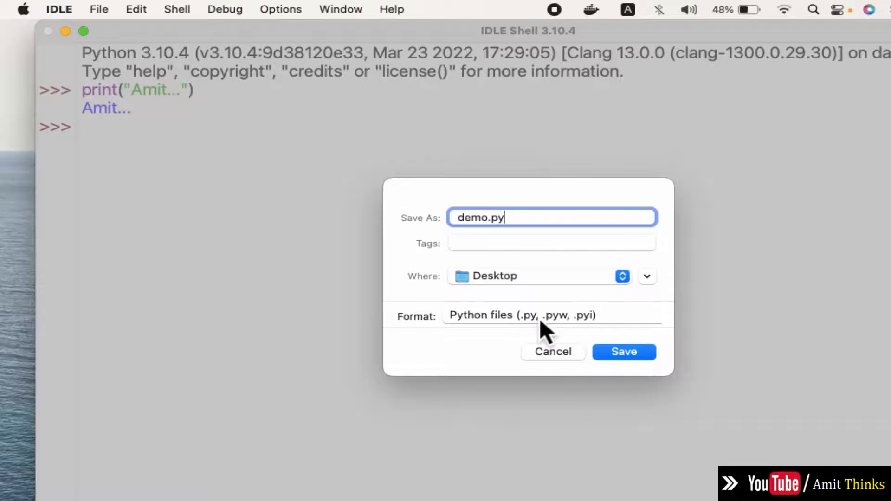
left_click(623, 352)
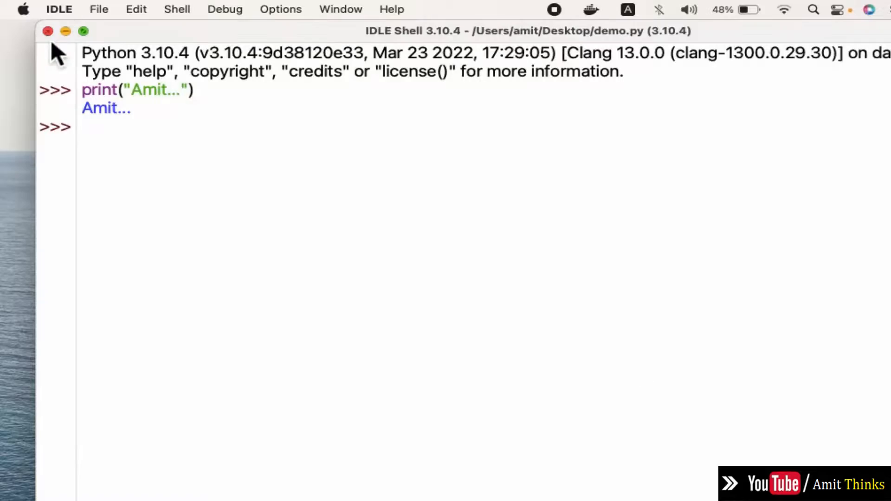
left_click(48, 31)
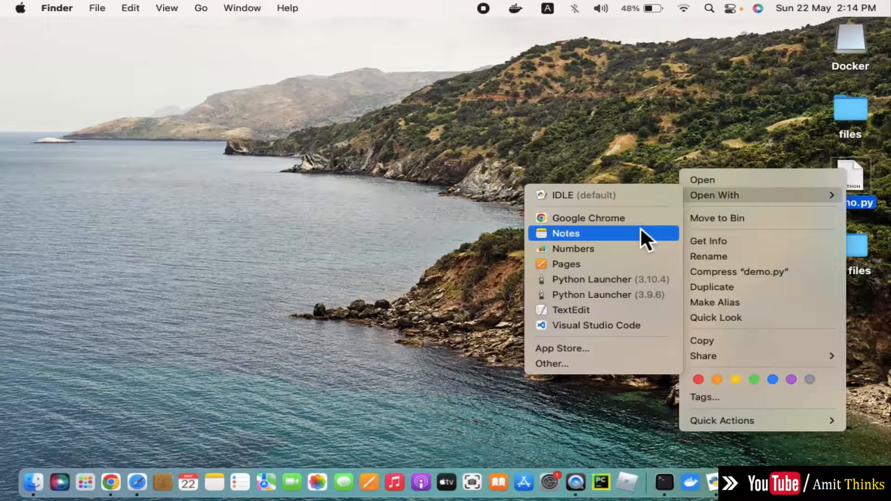
Open demo.py from the Desktop in TextEdit to show the saved print statement and output.
left_click(570, 309)
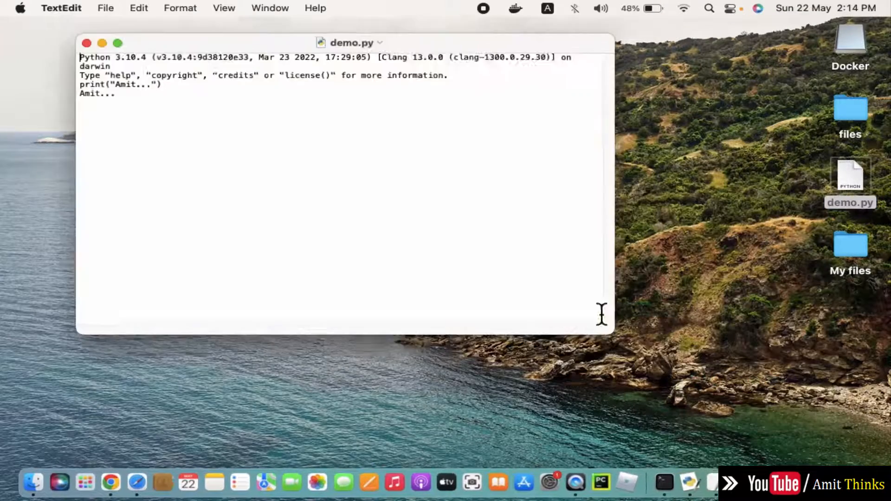